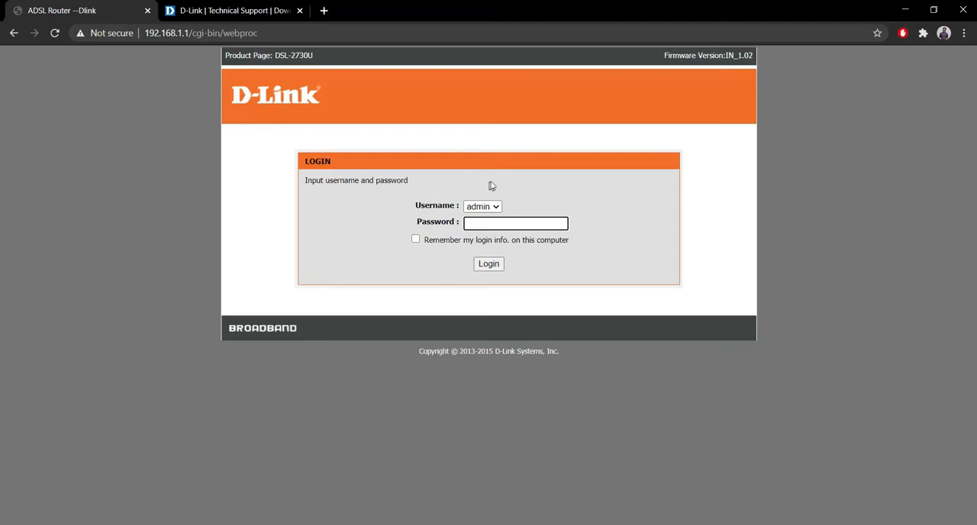
mouse_move(392, 220)
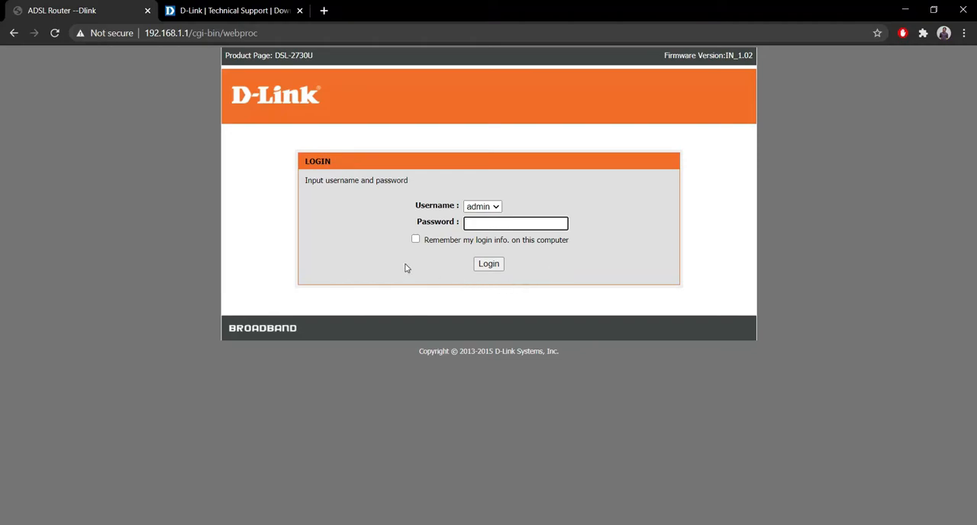
Enter the admin password in the router login page's Password field.
click(516, 222)
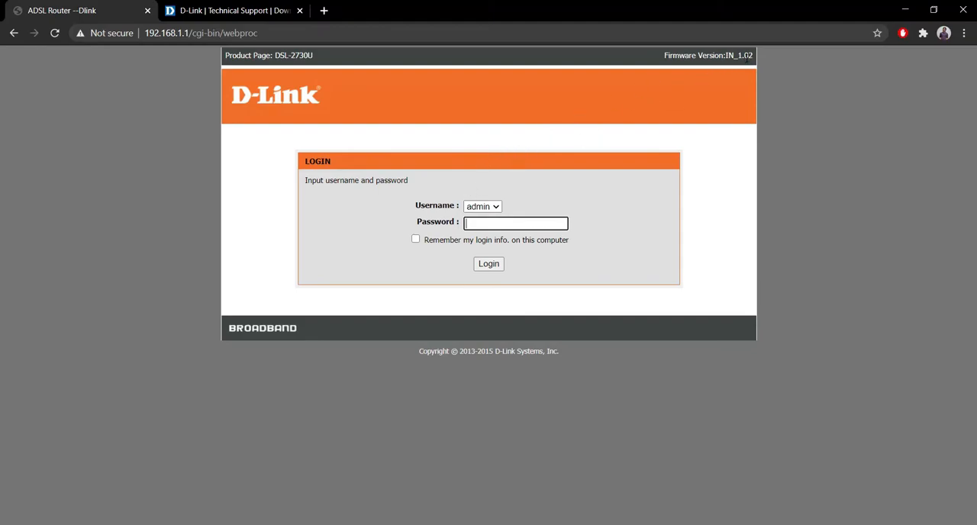
mouse_move(429, 185)
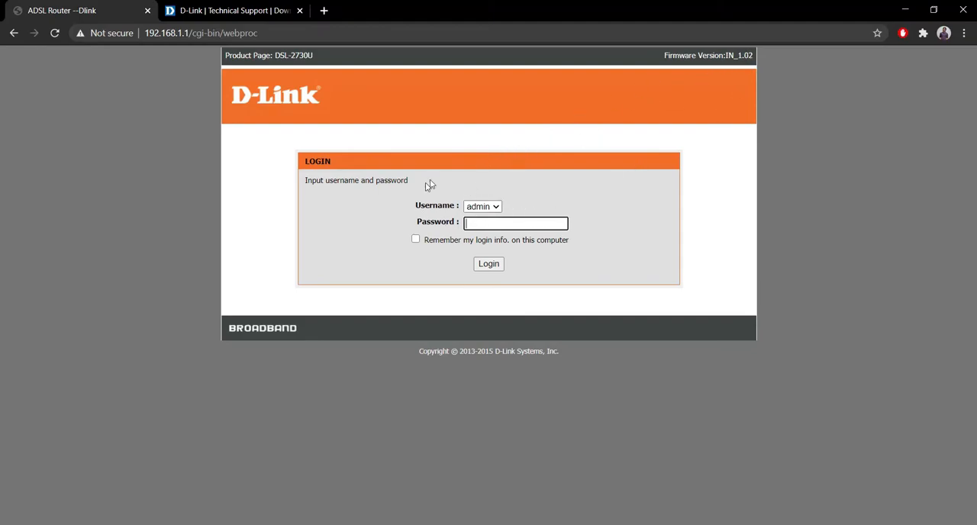
mouse_move(563, 188)
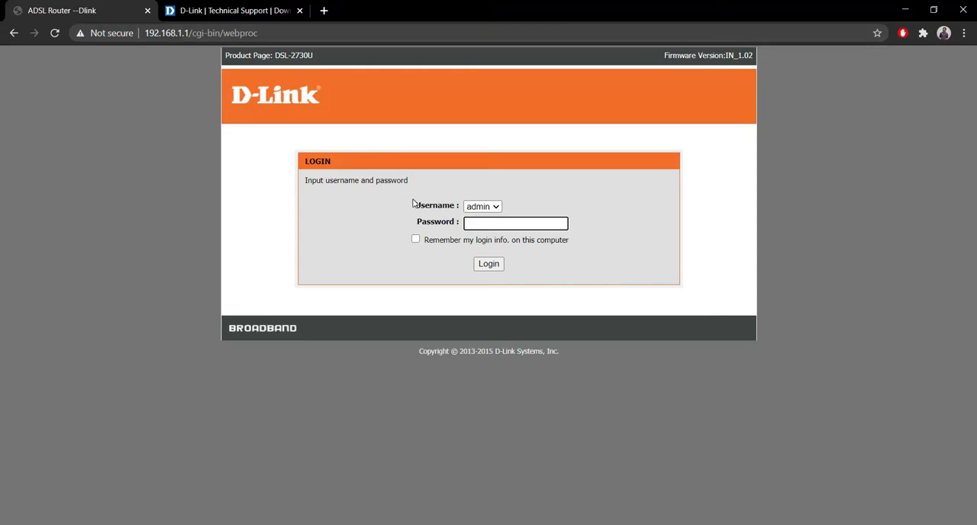
click(515, 223)
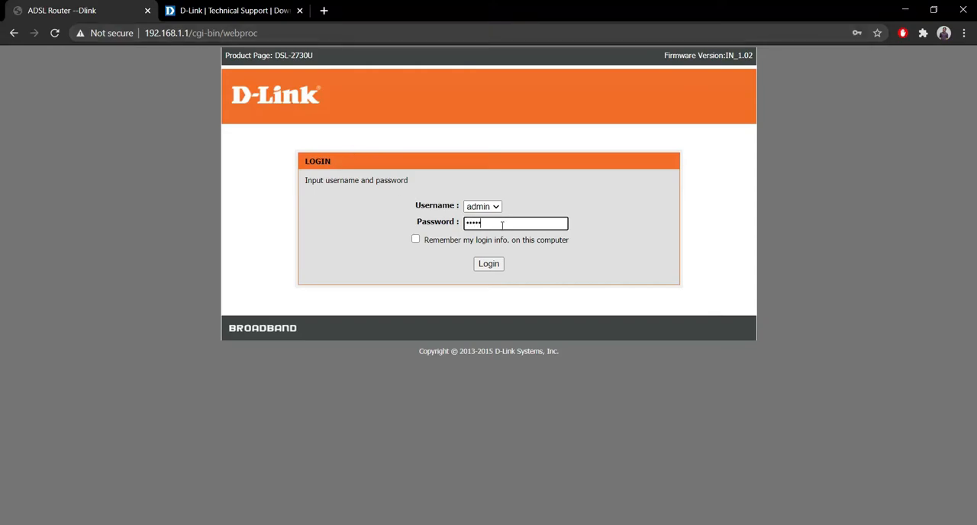
Sign in as admin and go to the Management section's System Management page.
click(489, 263)
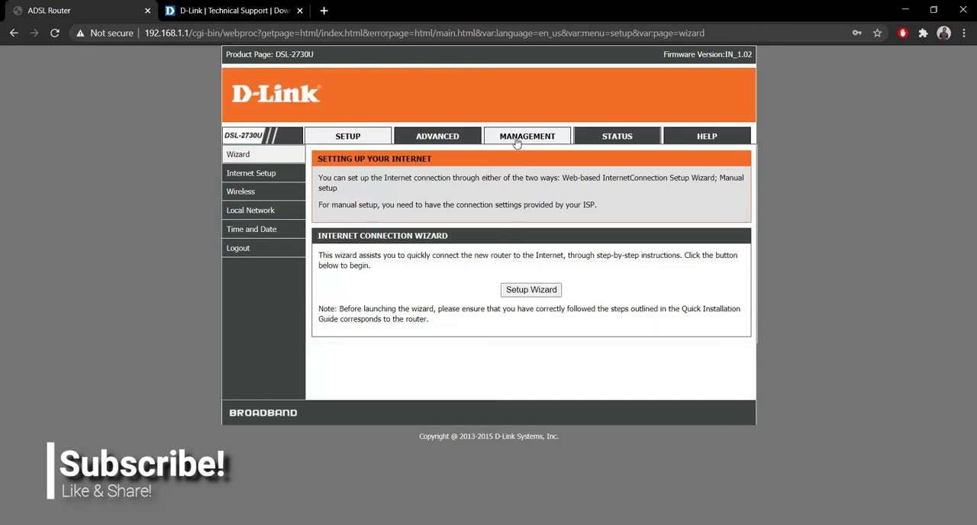
click(527, 136)
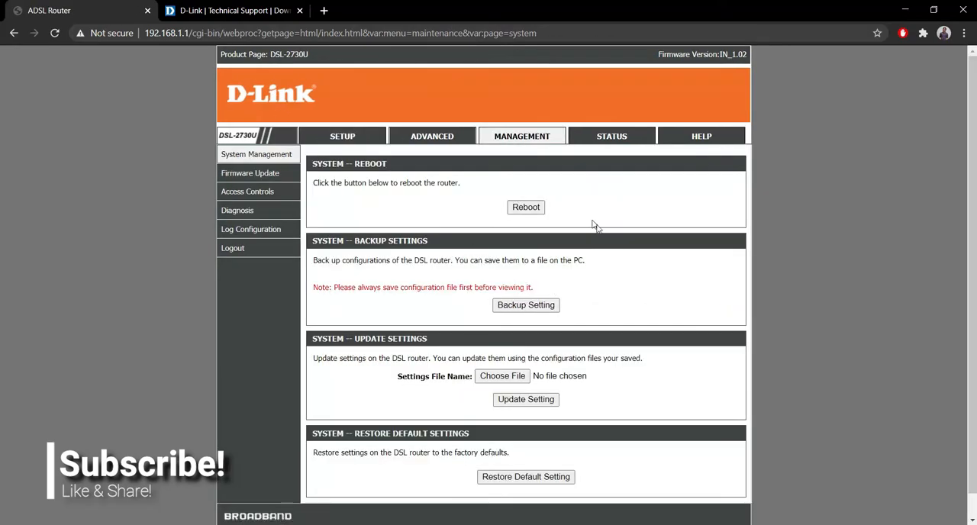
mouse_move(237, 10)
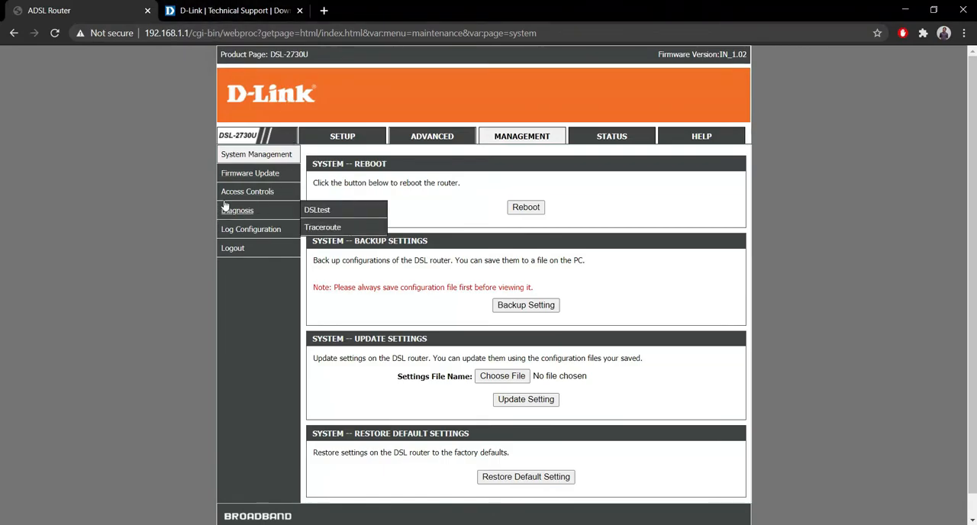
mouse_move(249, 172)
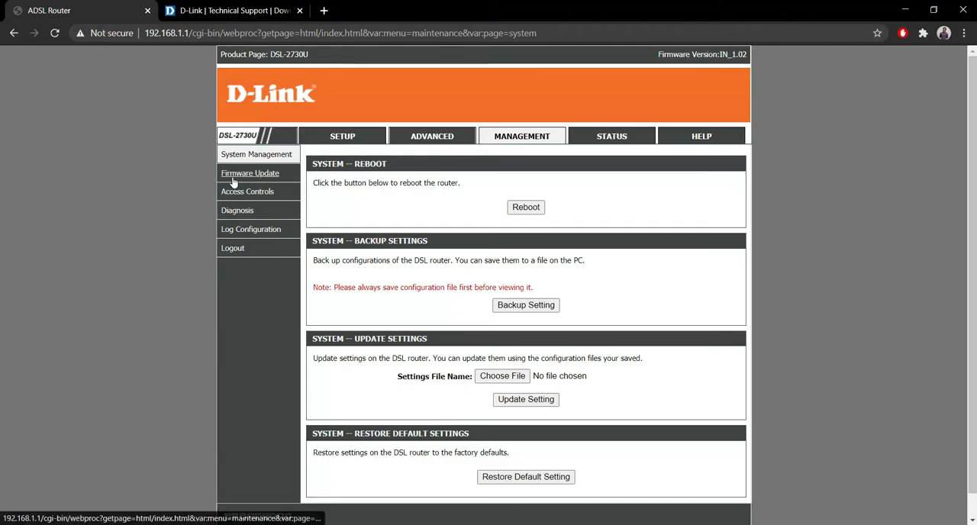
On the Firmware Update page, select the downloaded IN_1.18 .img firmware file.
click(249, 173)
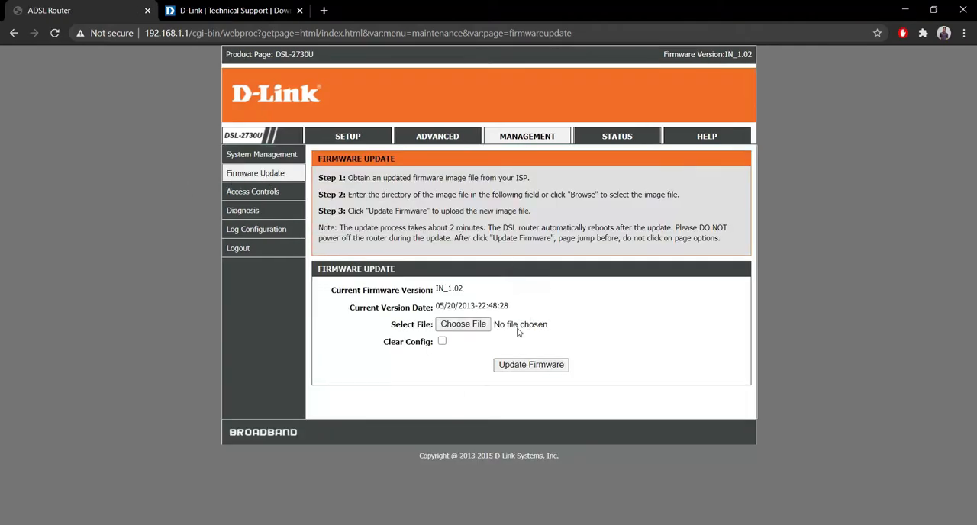
double_click(449, 288)
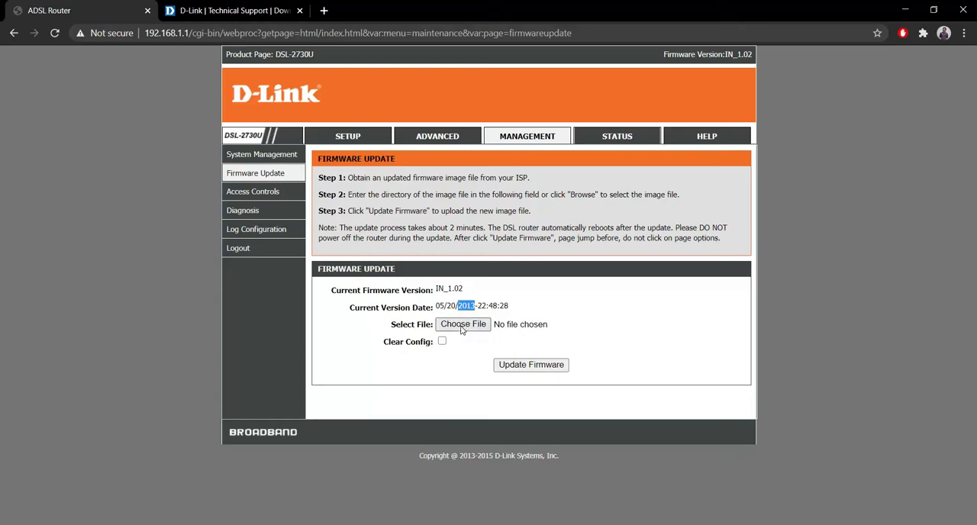
click(463, 324)
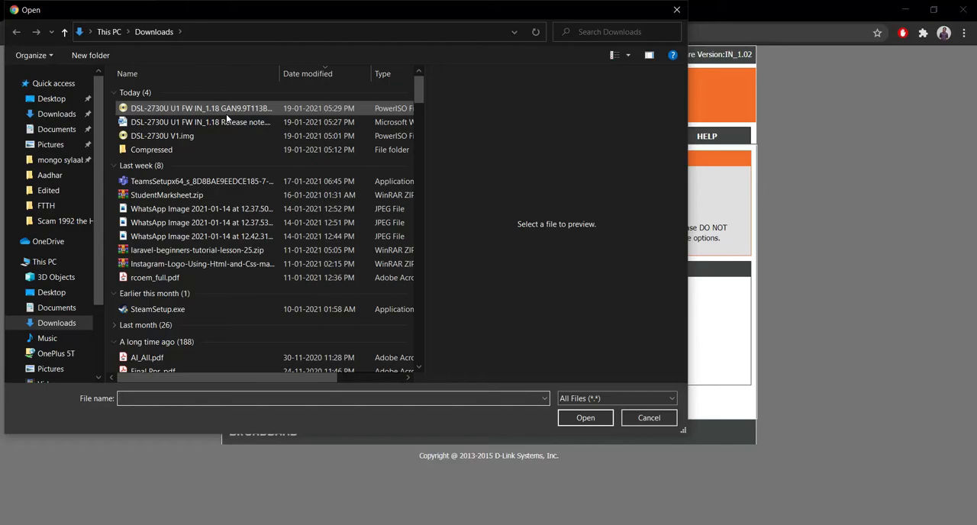
click(202, 108)
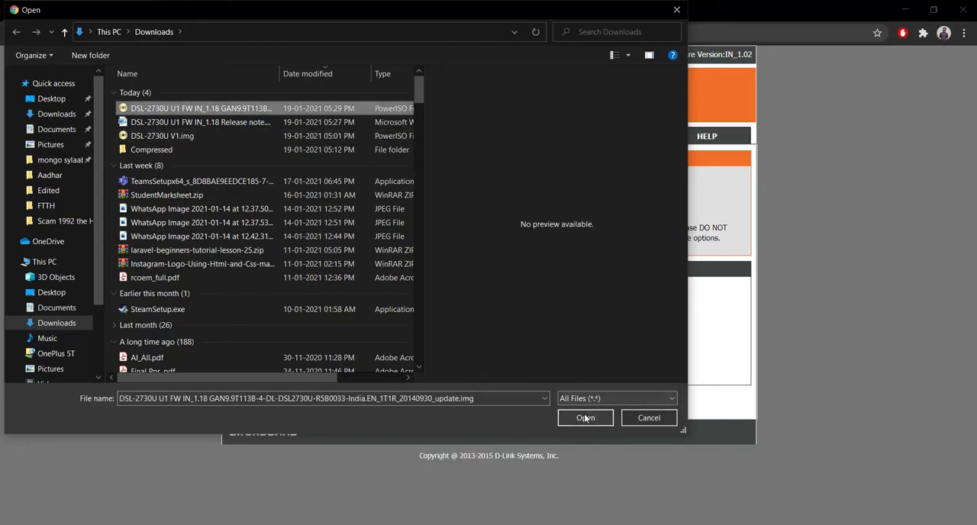
click(585, 418)
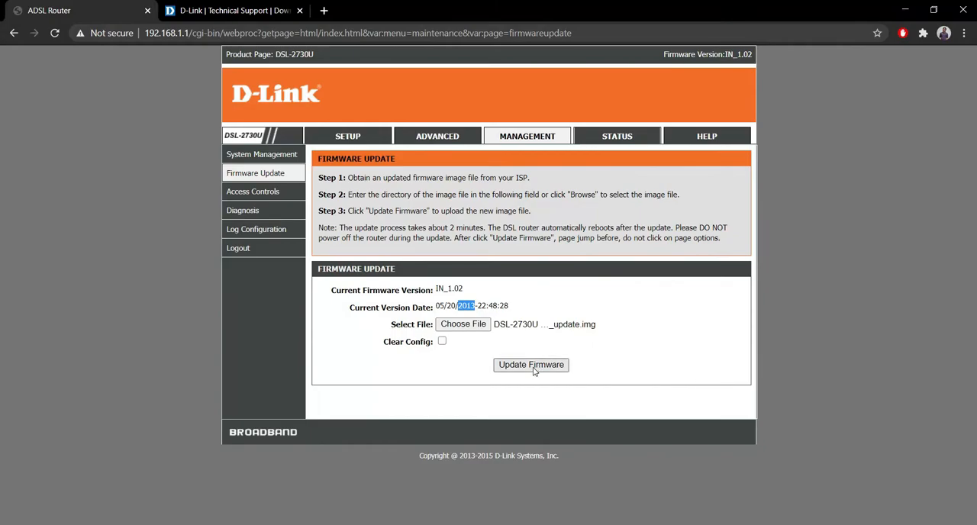
Start the firmware update and let the router reboot to its login page showing IN_1.18.
click(531, 364)
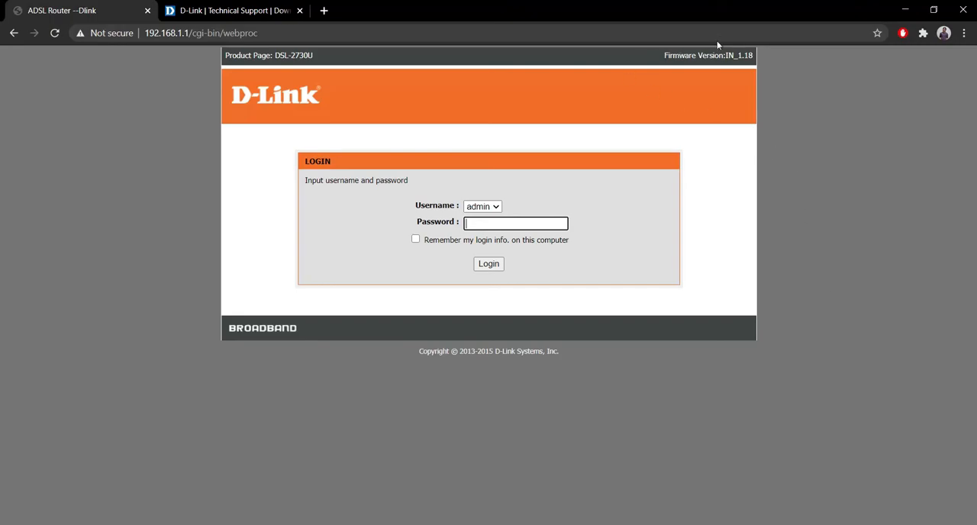
Select the Password field on the post-upgrade login page to enter the admin password.
click(516, 222)
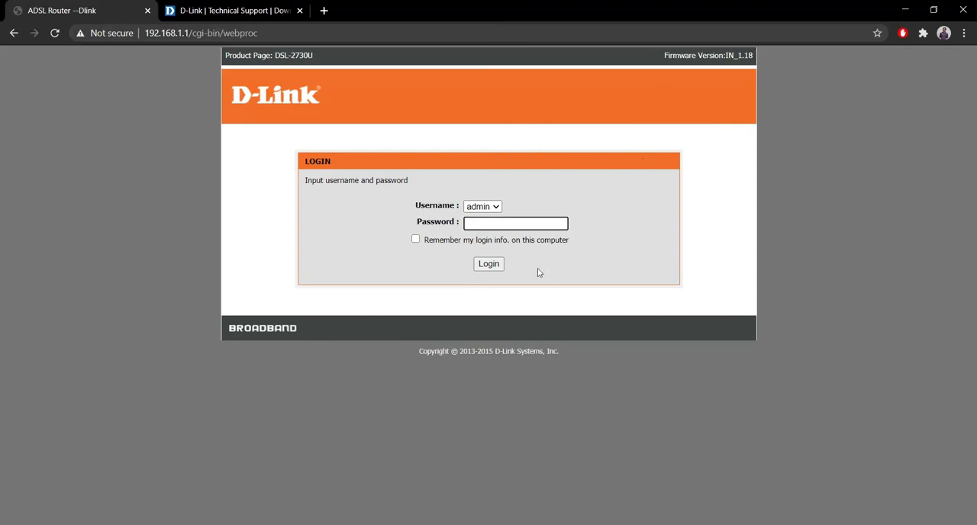
mouse_move(393, 219)
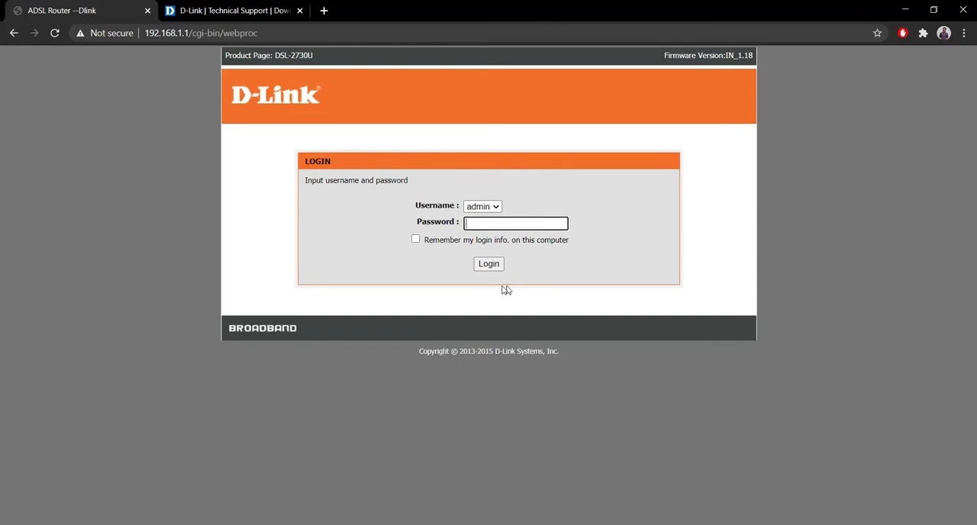
mouse_move(501, 176)
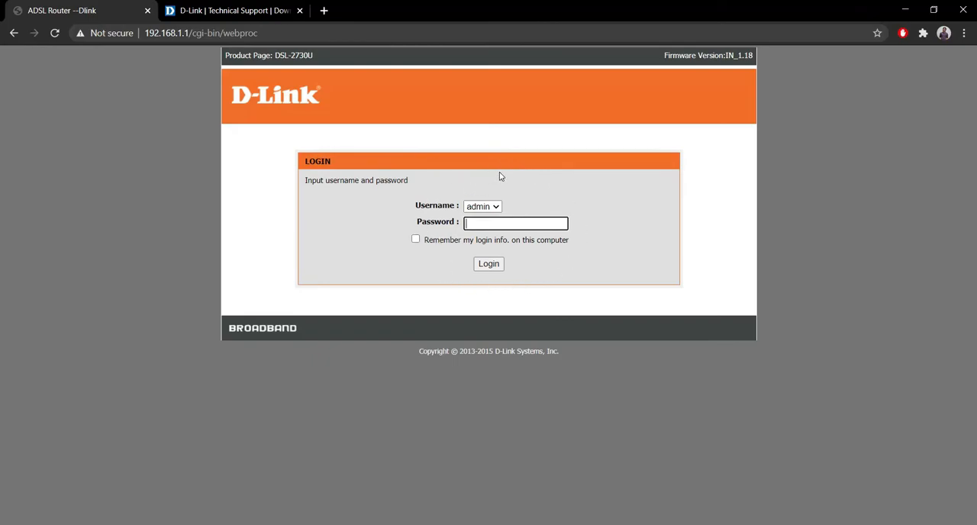
mouse_move(573, 196)
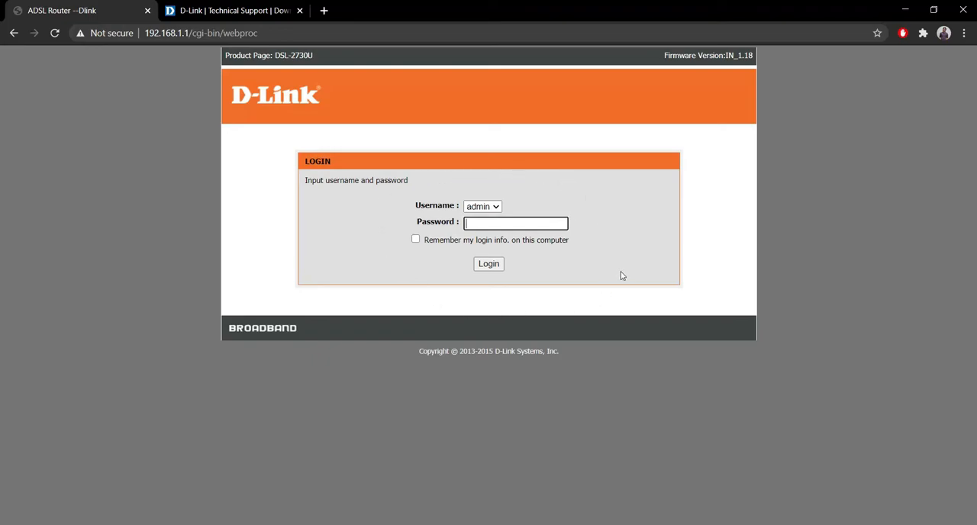
mouse_move(495, 188)
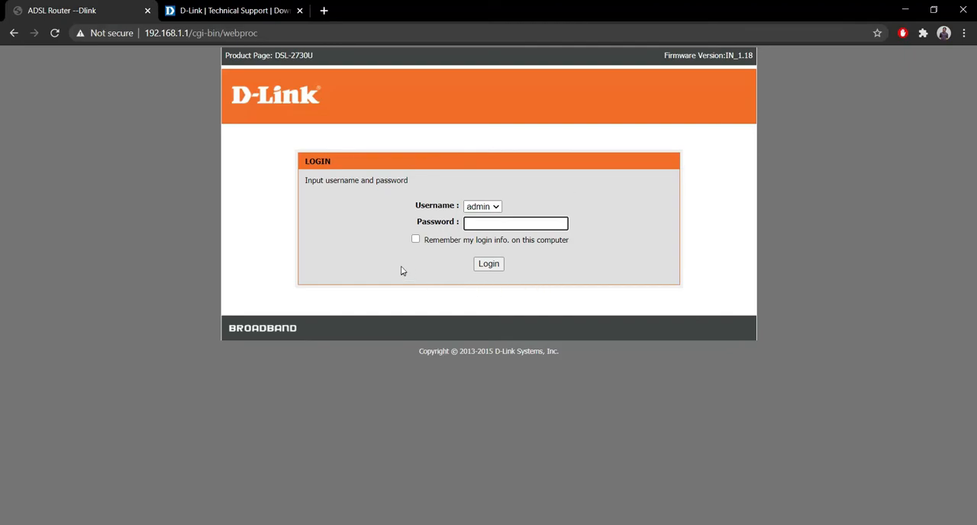
mouse_move(567, 265)
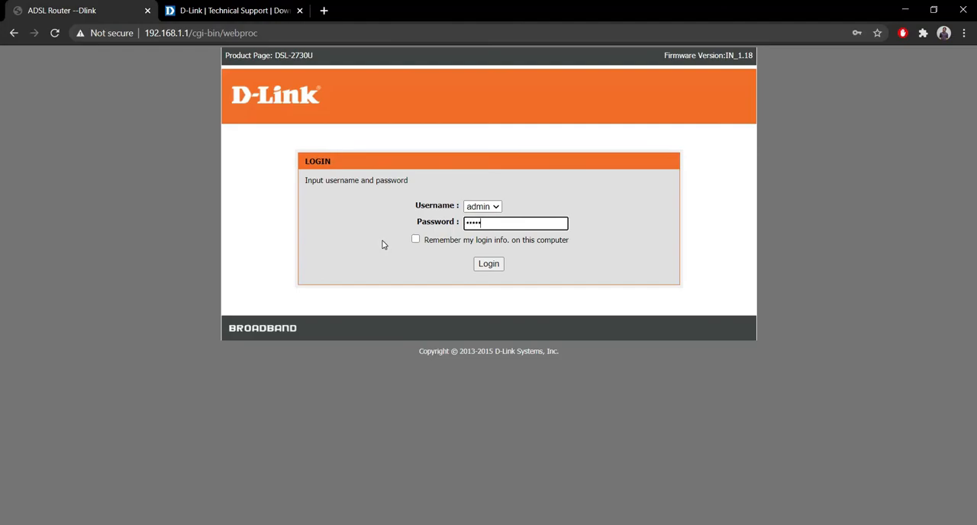
Log back in and check Management > Firmware Update reports current version IN_1.18.
click(489, 264)
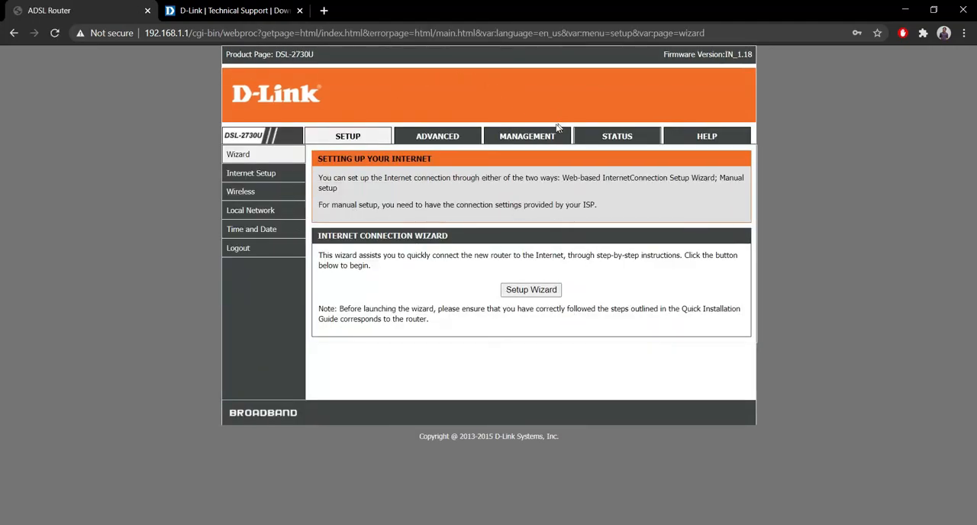
click(527, 136)
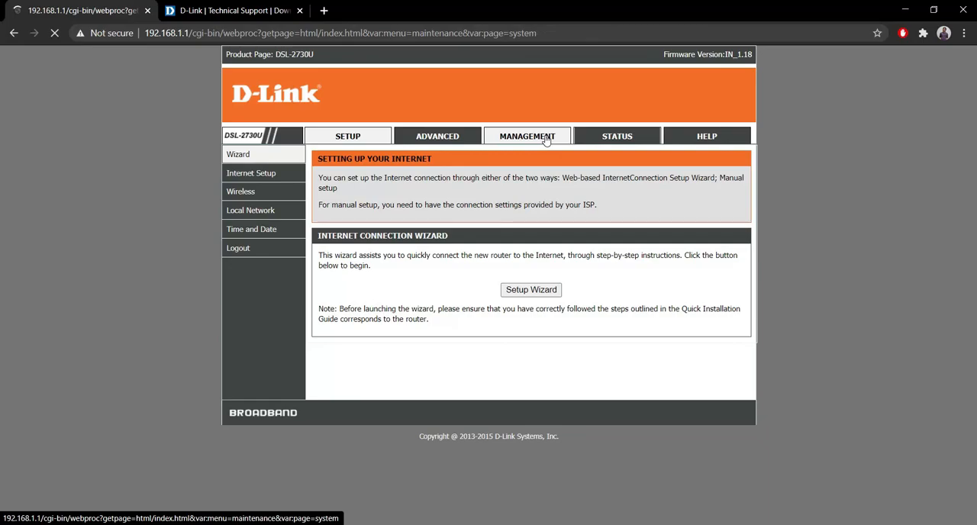
click(527, 136)
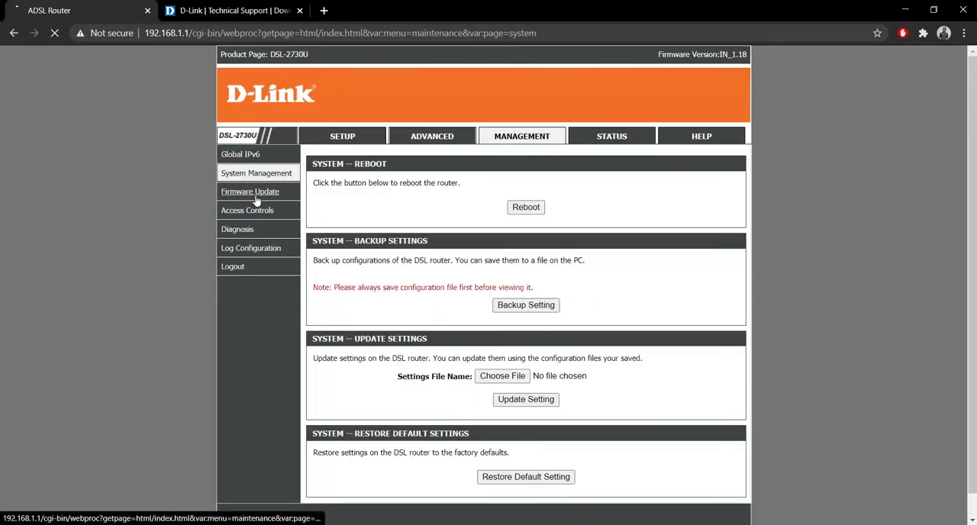
click(250, 191)
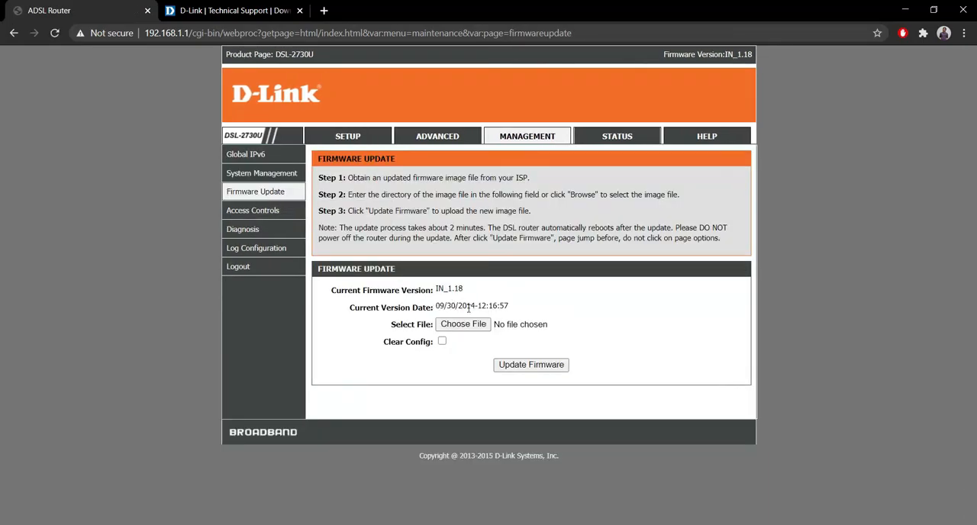